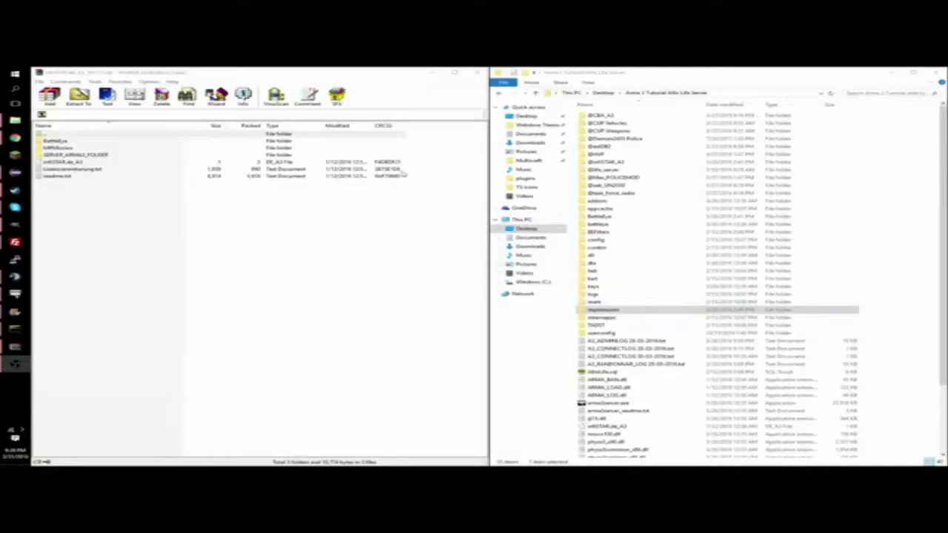
# Select all contents of the infiSTAR archive in WinRAR.
pyautogui.press('ctrl+a')
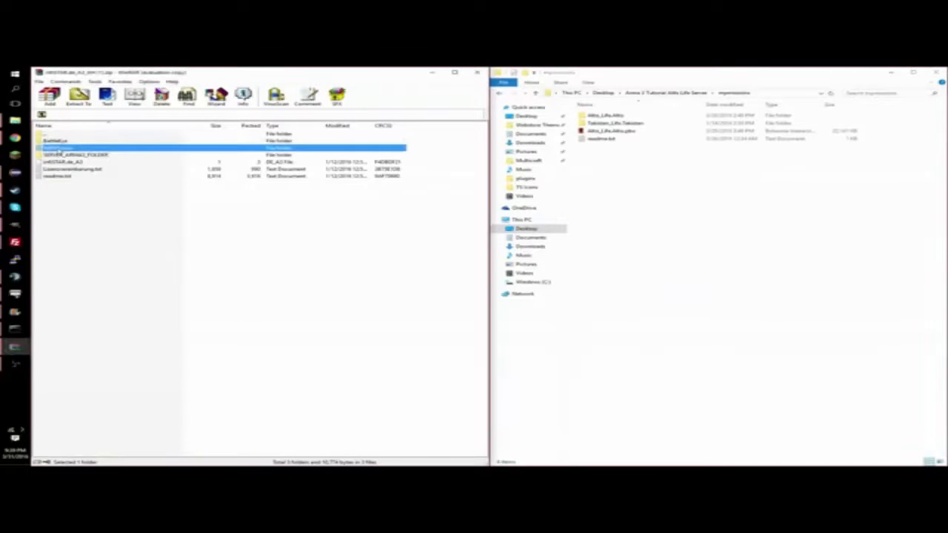
# Open the archive's mission files folder and the Altis_Life.Altis mission folder for the admin menu file.
pyautogui.doubleClick(81, 146)
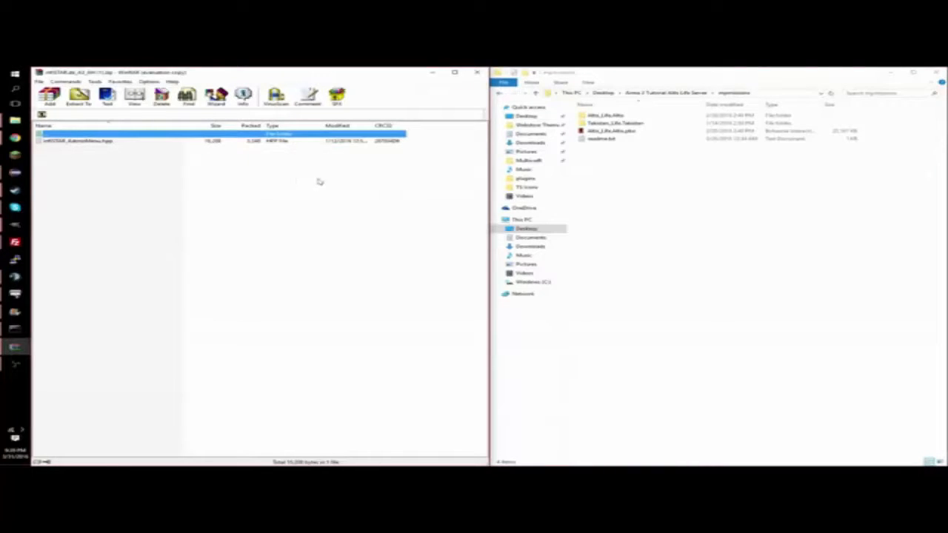
pyautogui.doubleClick(606, 115)
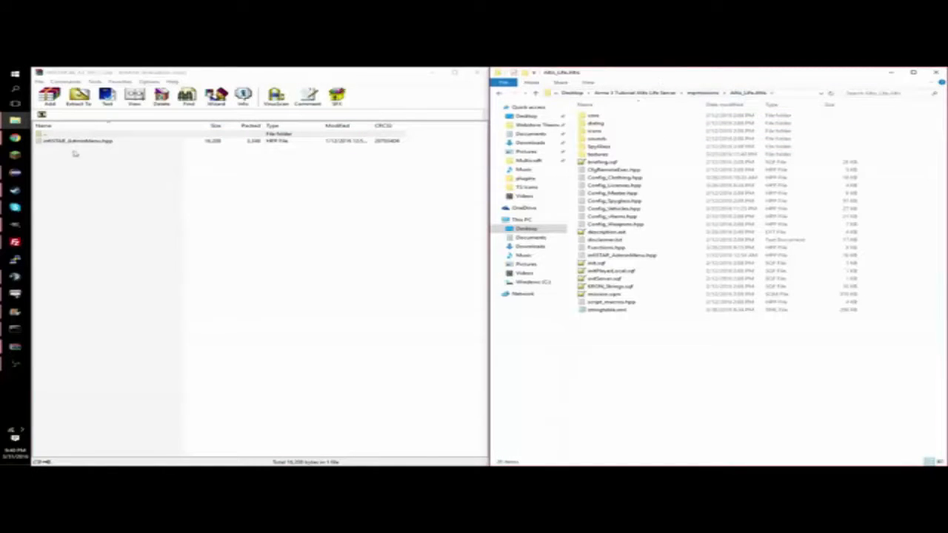
pyautogui.click(77, 139)
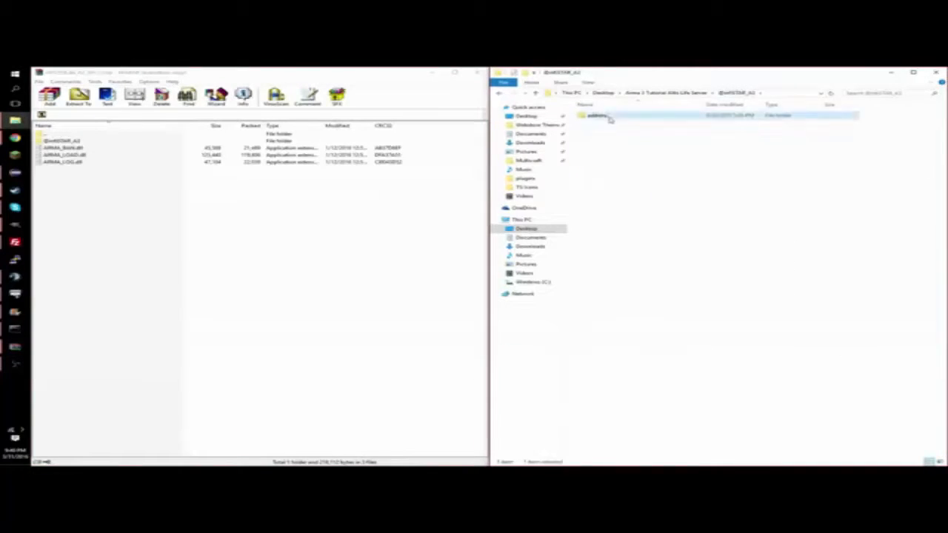
pyautogui.doubleClick(596, 115)
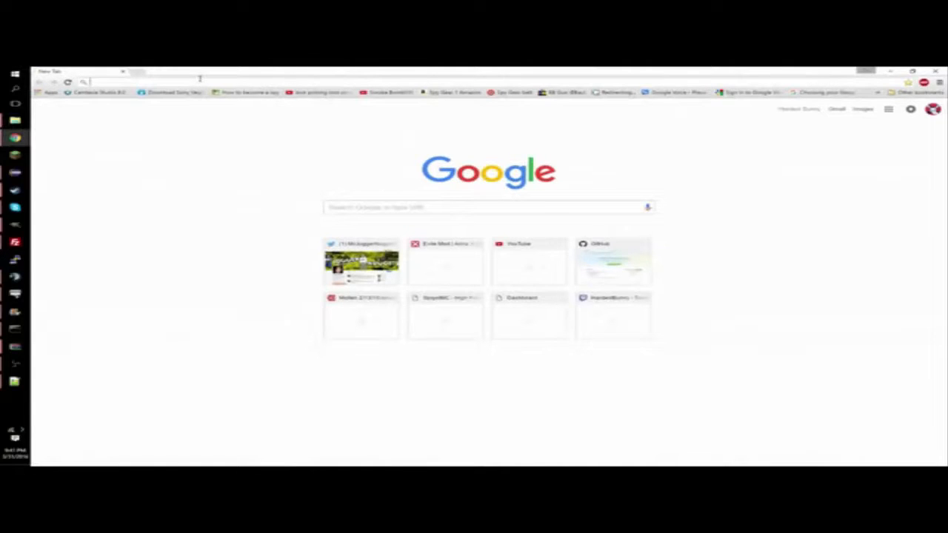
pyautogui.write('steam id')
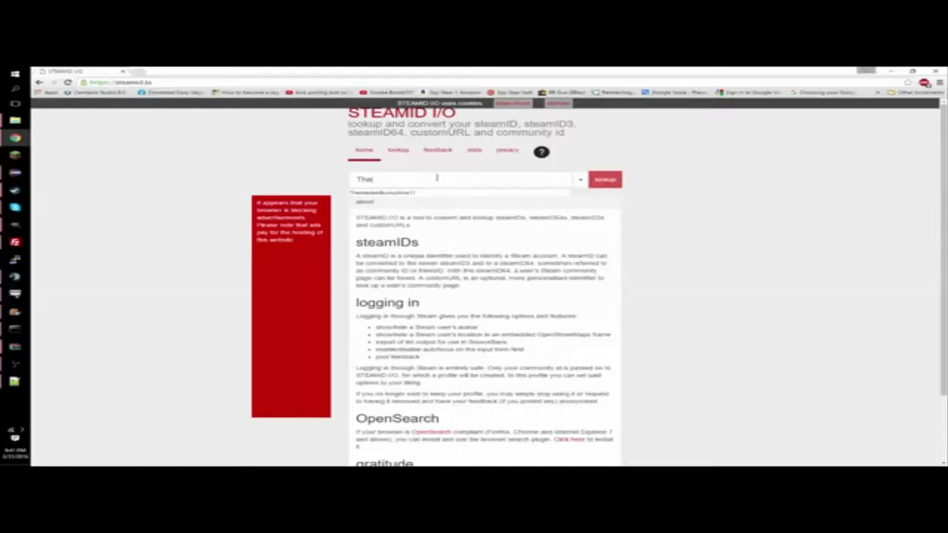
pyautogui.write('TheHardestBunnyAlive11')
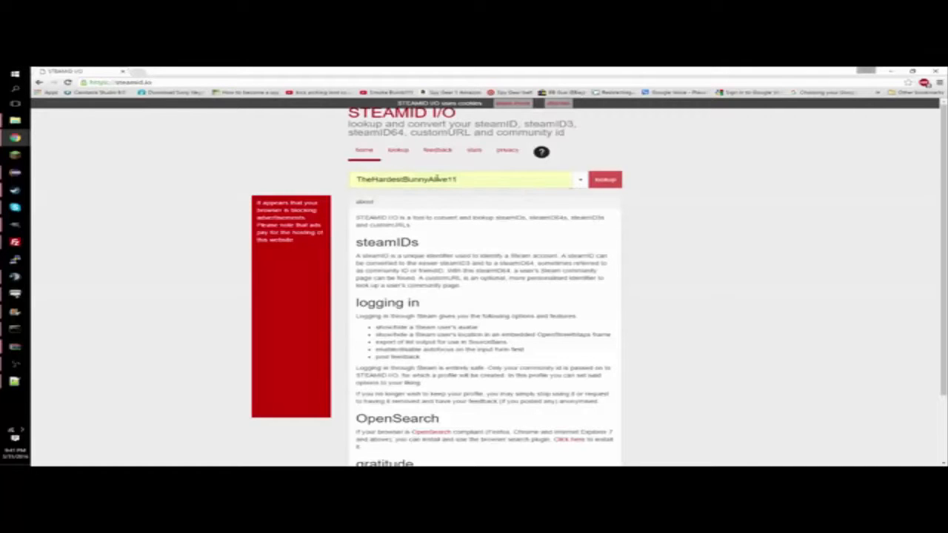
pyautogui.click(604, 179)
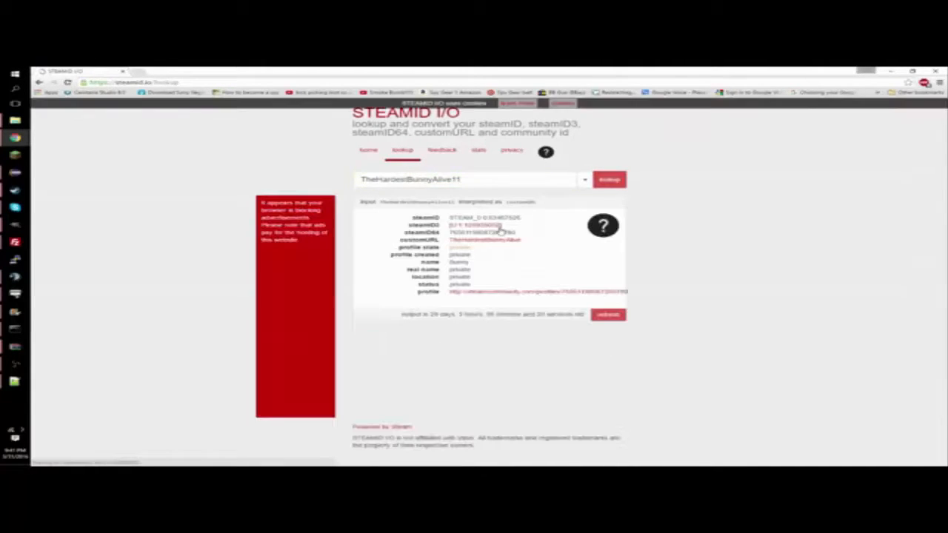
pyautogui.moveTo(302, 179)
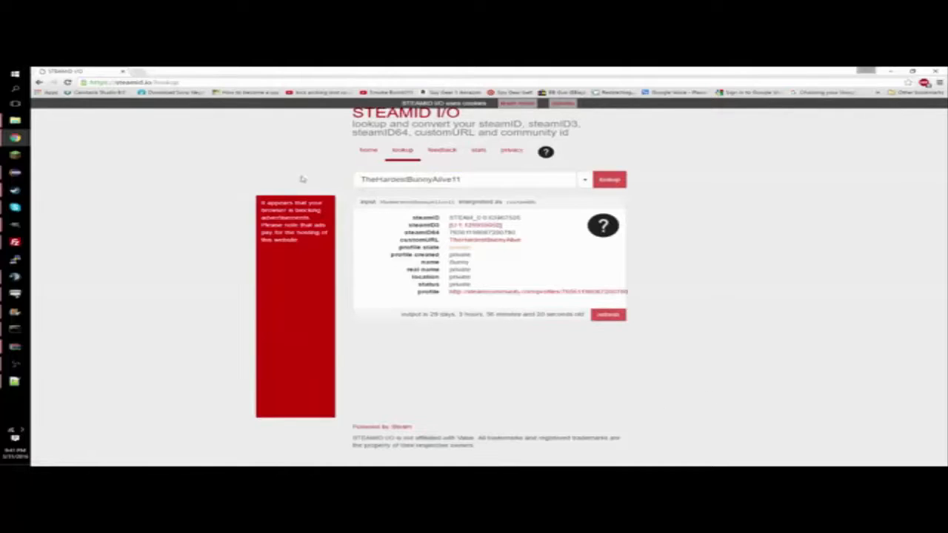
pyautogui.doubleClick(483, 231)
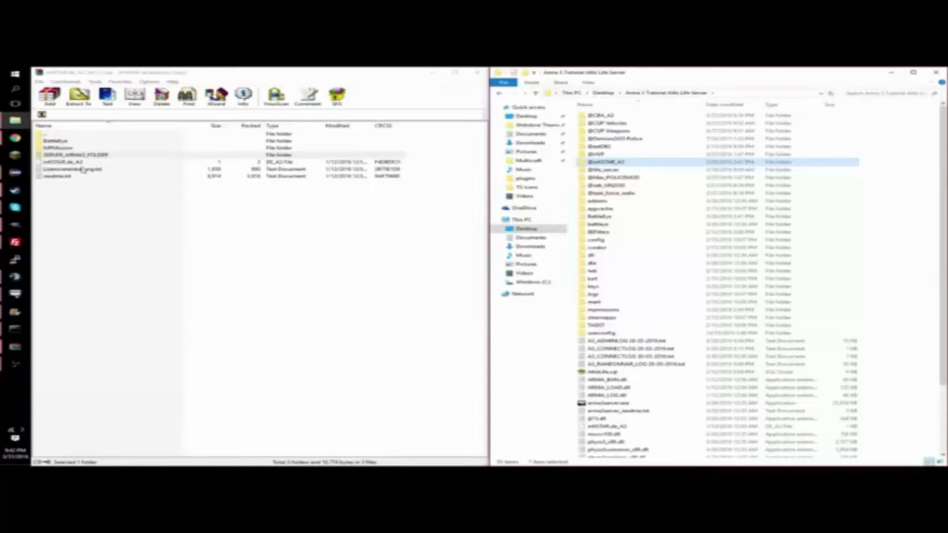
# Start TADST.exe from the server folder.
pyautogui.click(89, 160)
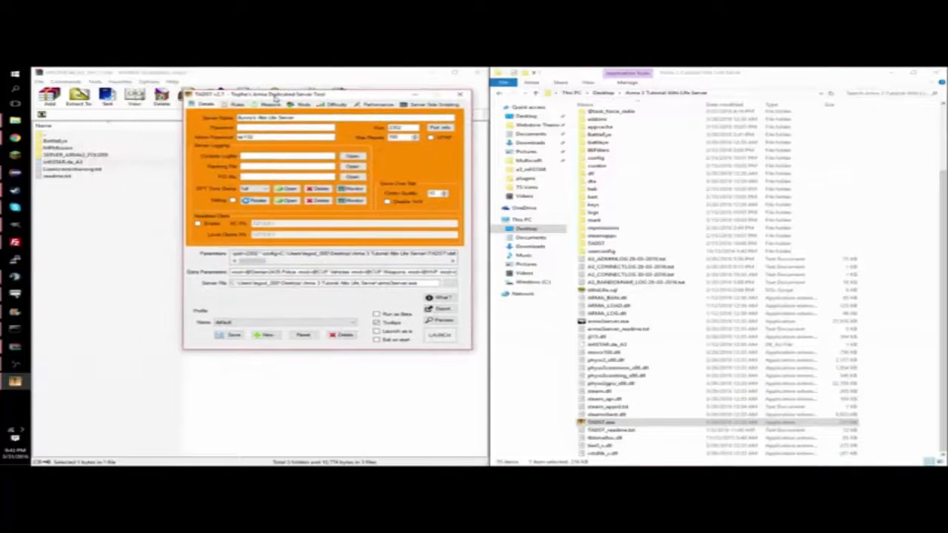
# Review the server mods list and save the default TADST profile.
pyautogui.click(302, 104)
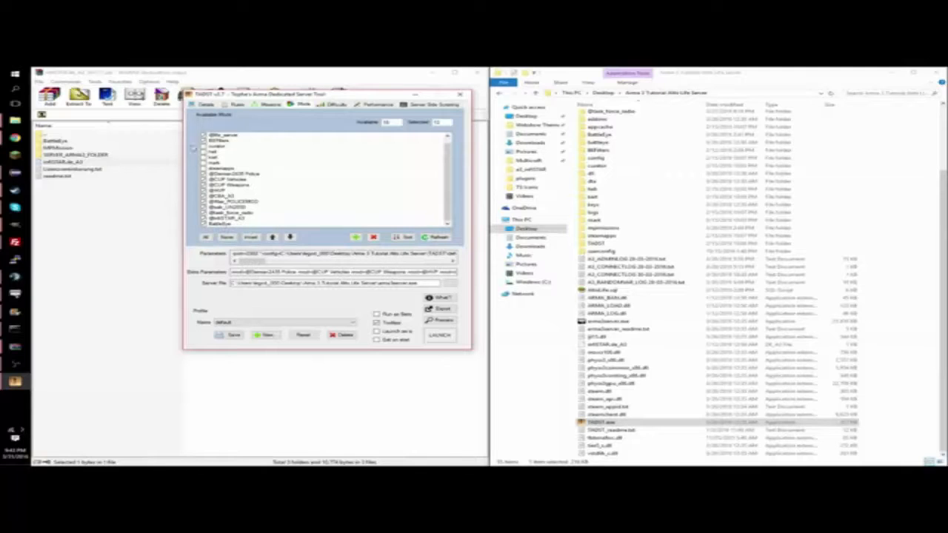
pyautogui.click(231, 335)
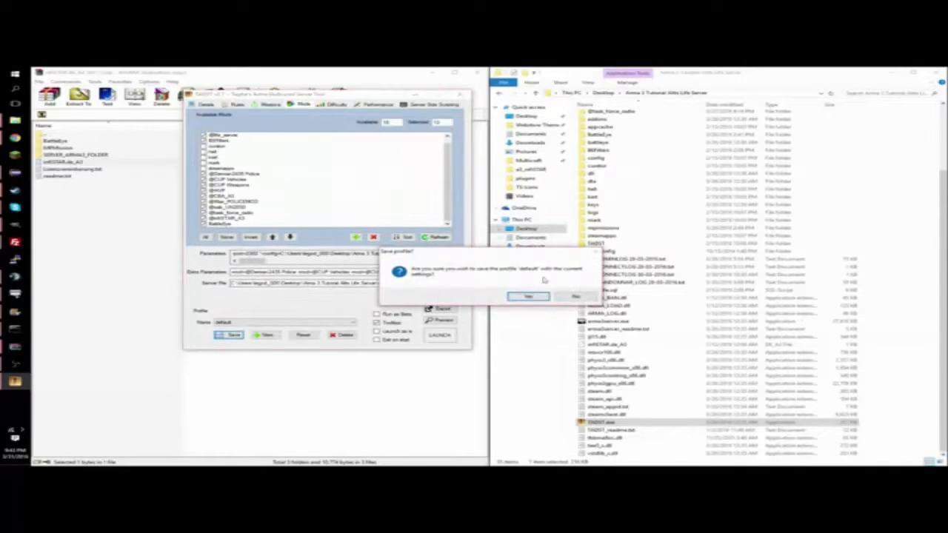
pyautogui.click(527, 297)
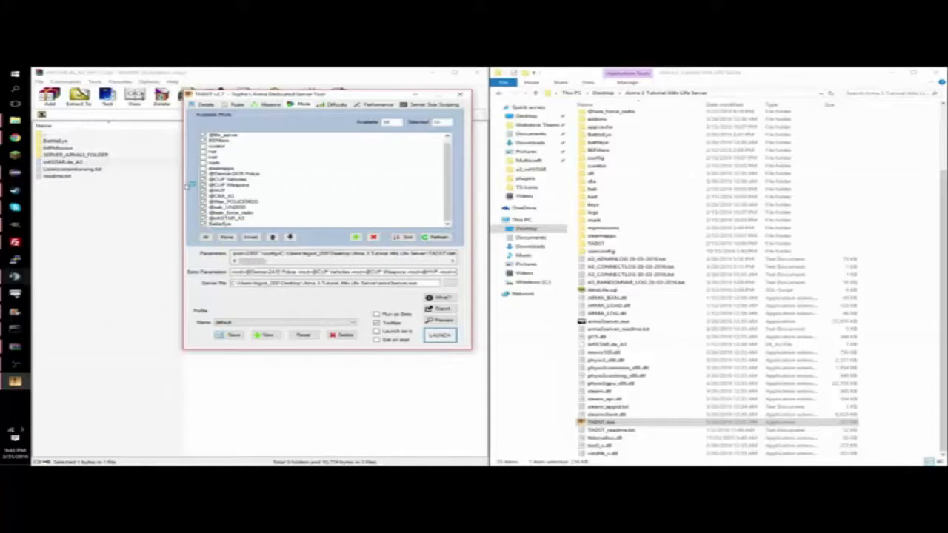
# Launch the dedicated Altis Life server from TADST.
pyautogui.click(207, 103)
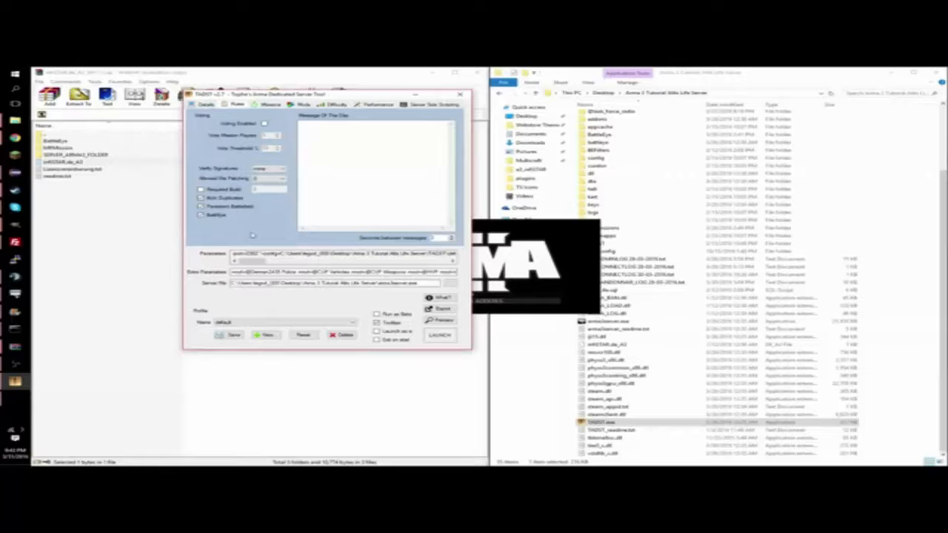
pyautogui.click(207, 104)
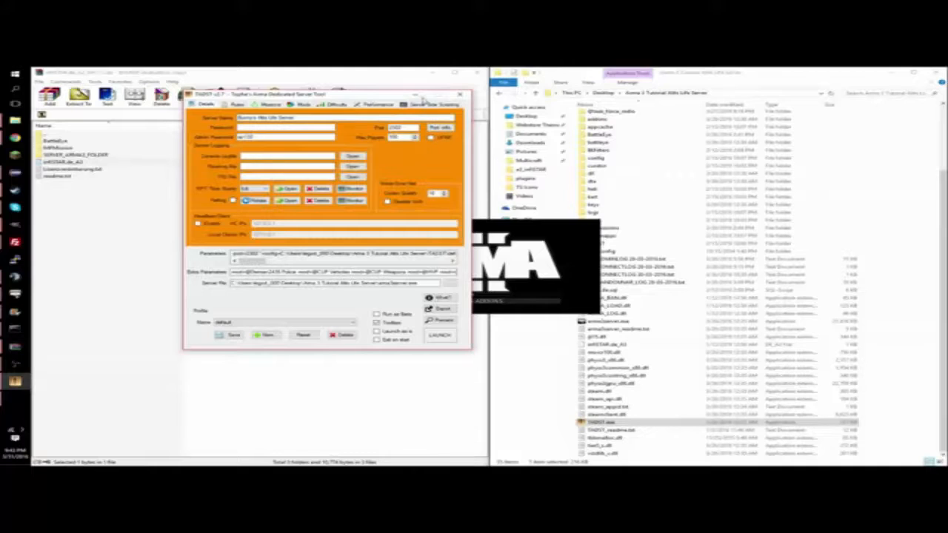
pyautogui.click(441, 333)
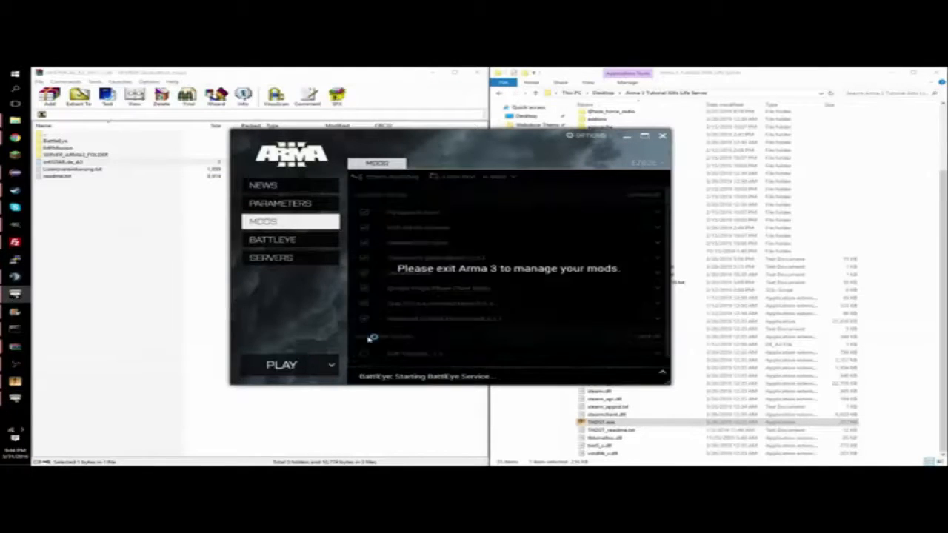
# Start the game client from the Arma 3 Launcher and accept the required addon warning.
pyautogui.click(281, 364)
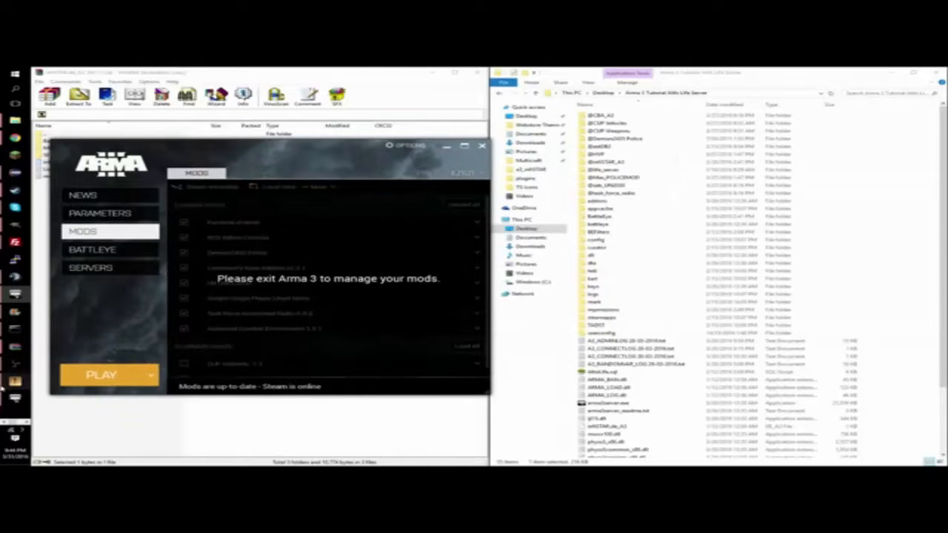
pyautogui.click(101, 374)
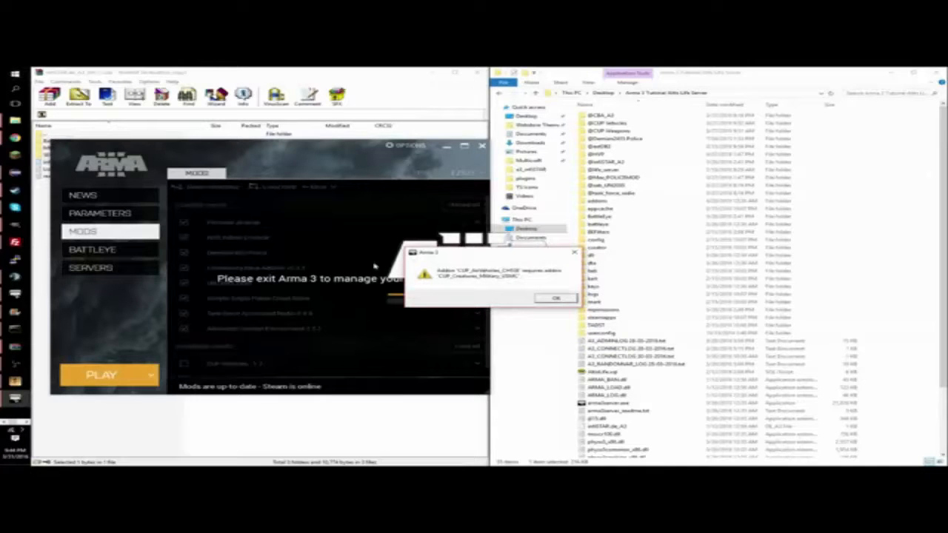
pyautogui.click(554, 298)
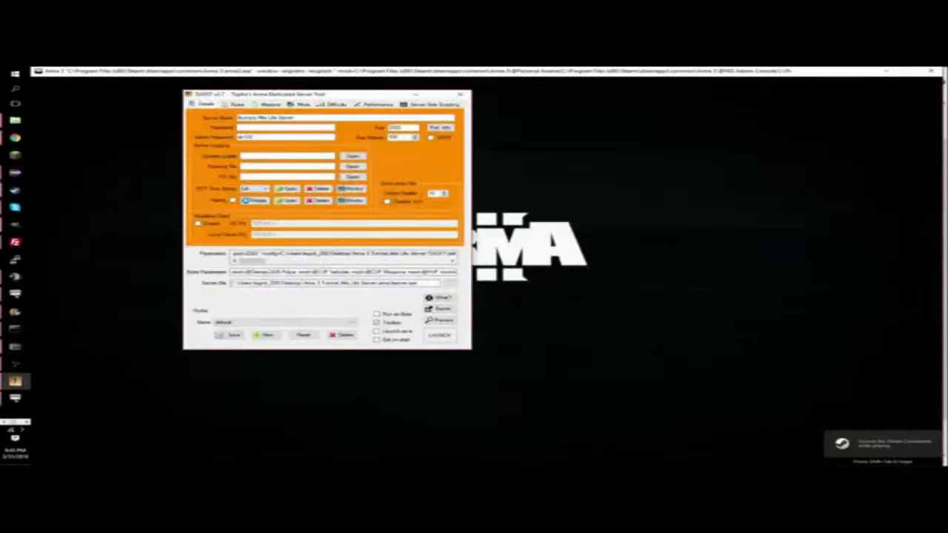
# Review TADST's Difficulty, Mods and Missions settings, ending on the Altis Life mission.
pyautogui.click(353, 109)
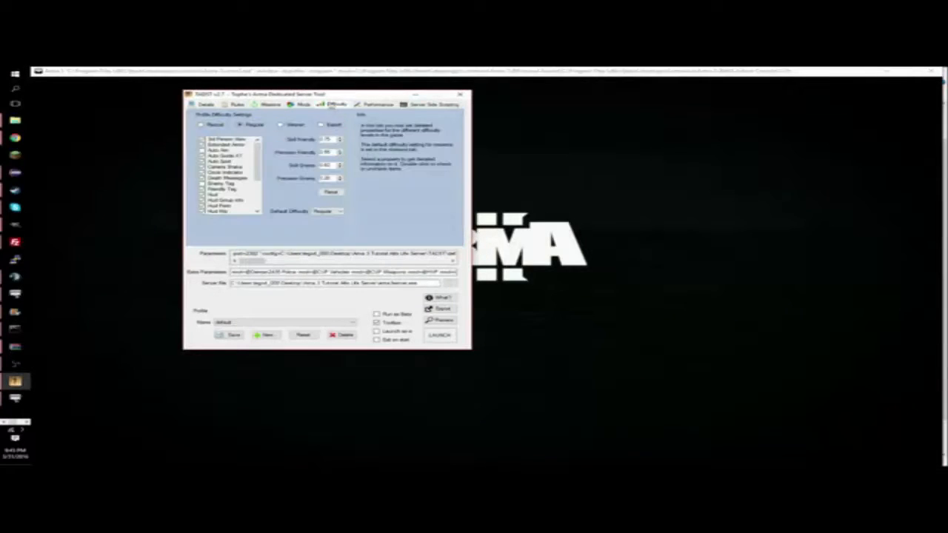
pyautogui.click(293, 103)
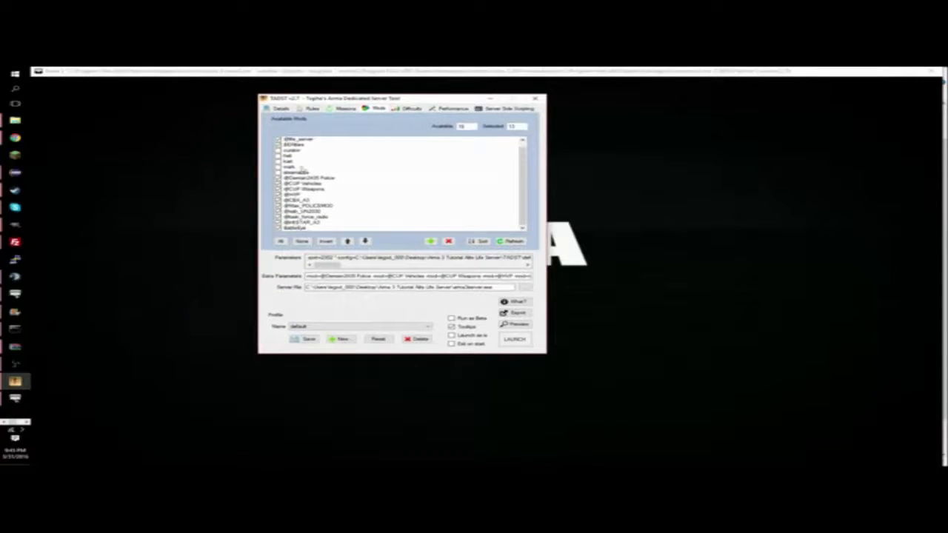
pyautogui.click(339, 109)
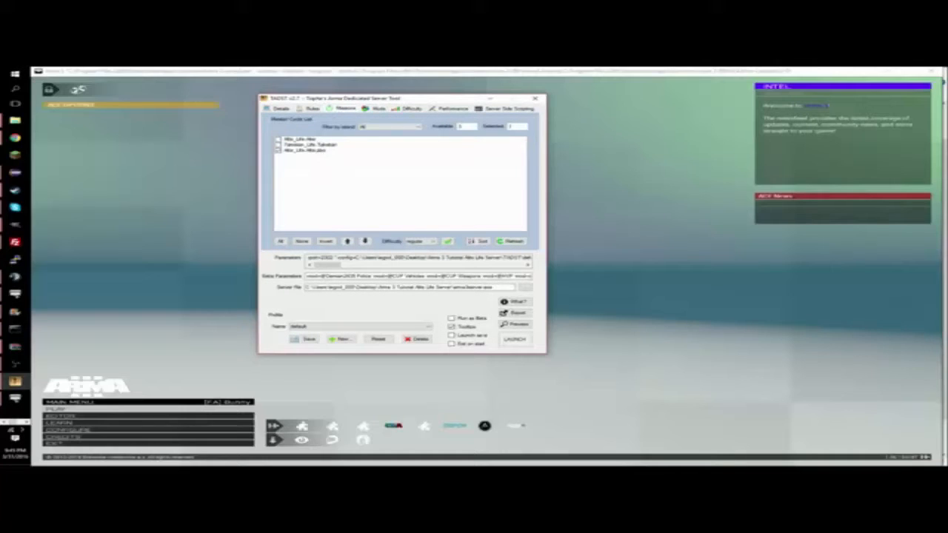
pyautogui.click(515, 338)
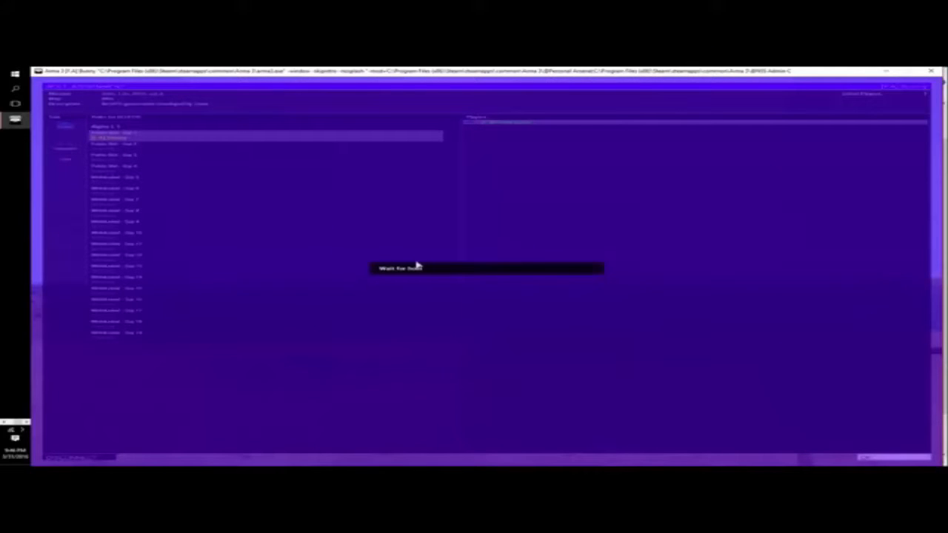
pyautogui.moveTo(480, 193)
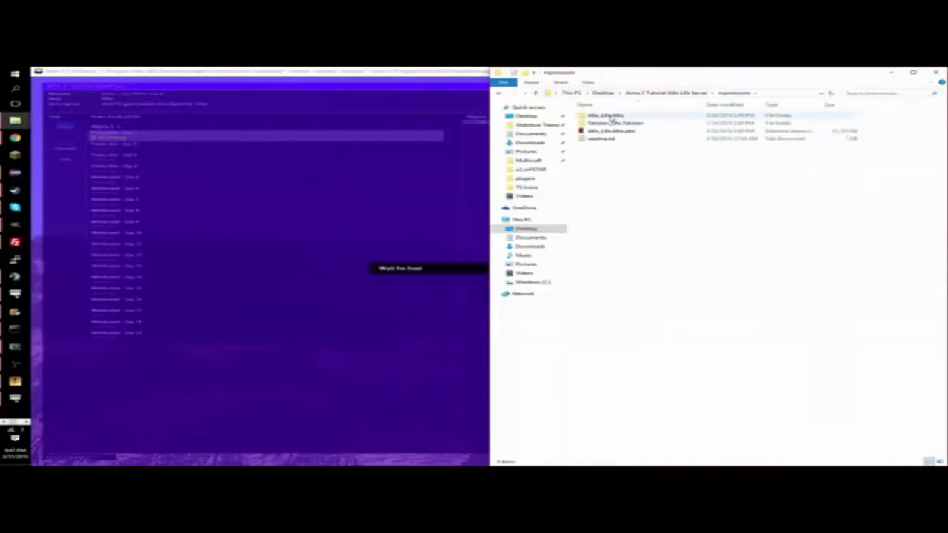
# Open the infiSTAR admin menu .hpp file from Altis_Life.Altis in Notepad++.
pyautogui.doubleClick(608, 116)
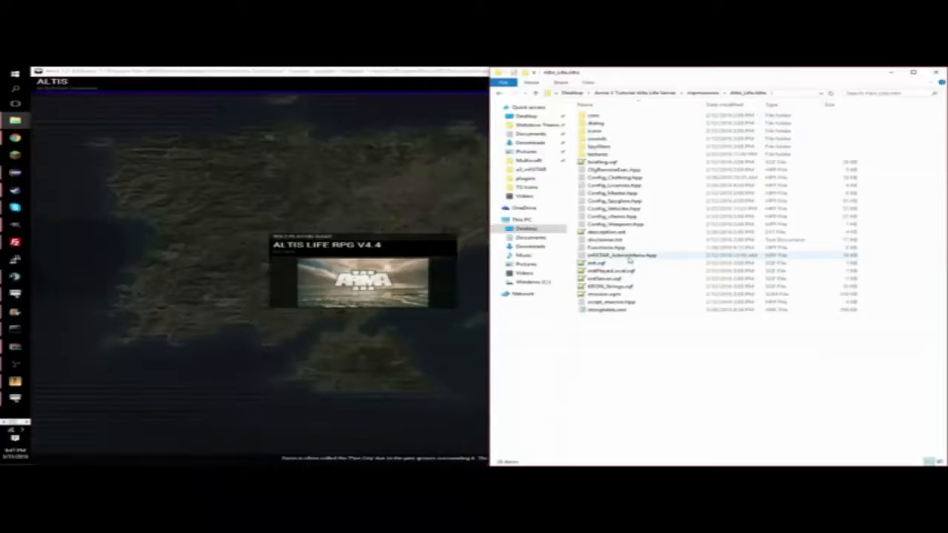
pyautogui.click(621, 255)
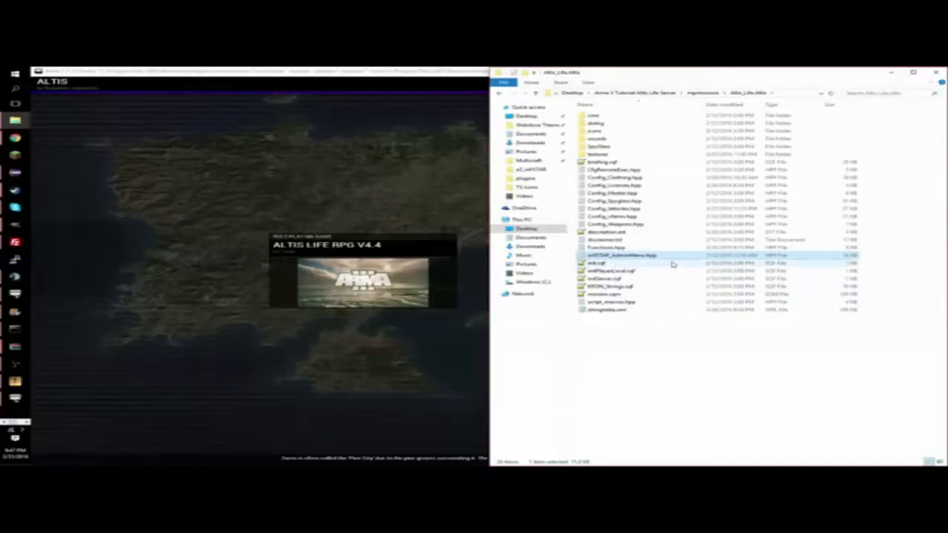
pyautogui.moveTo(628, 120)
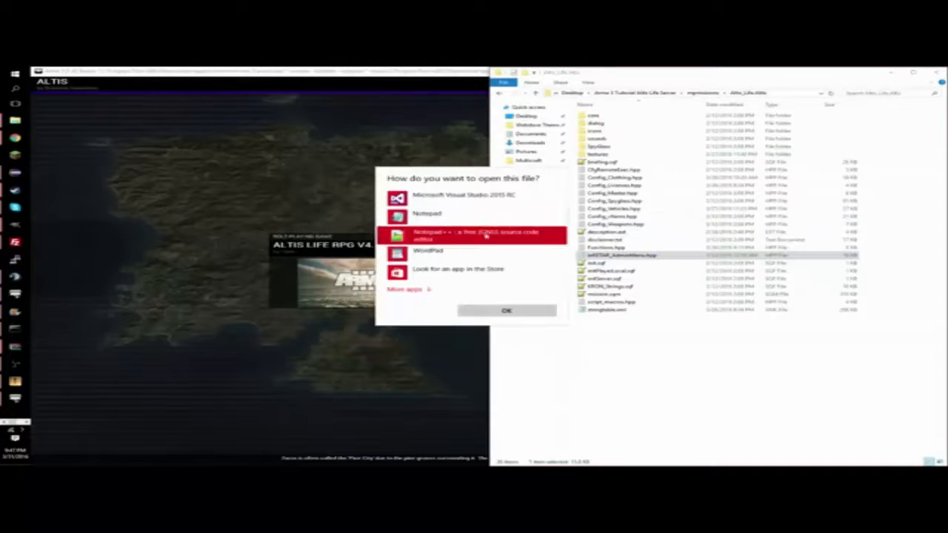
pyautogui.click(506, 312)
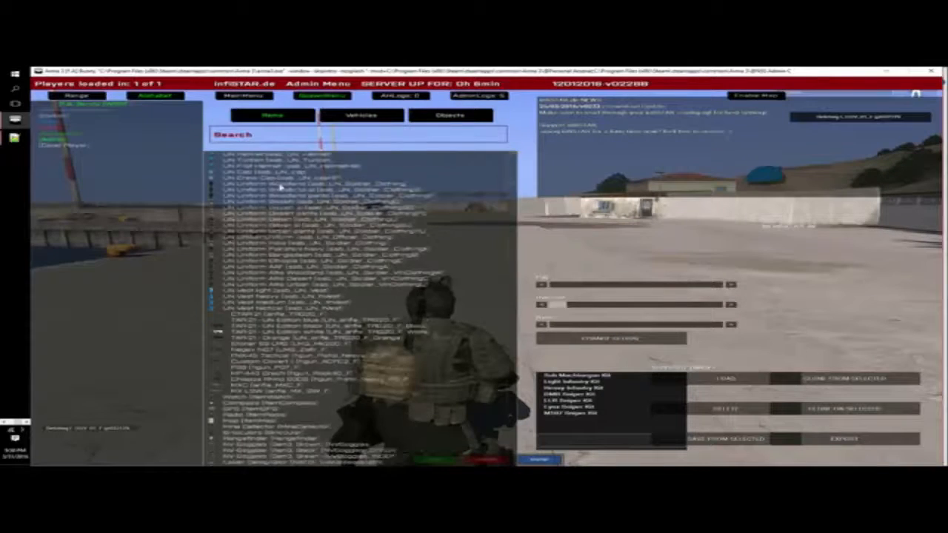
pyautogui.scroll(-3)
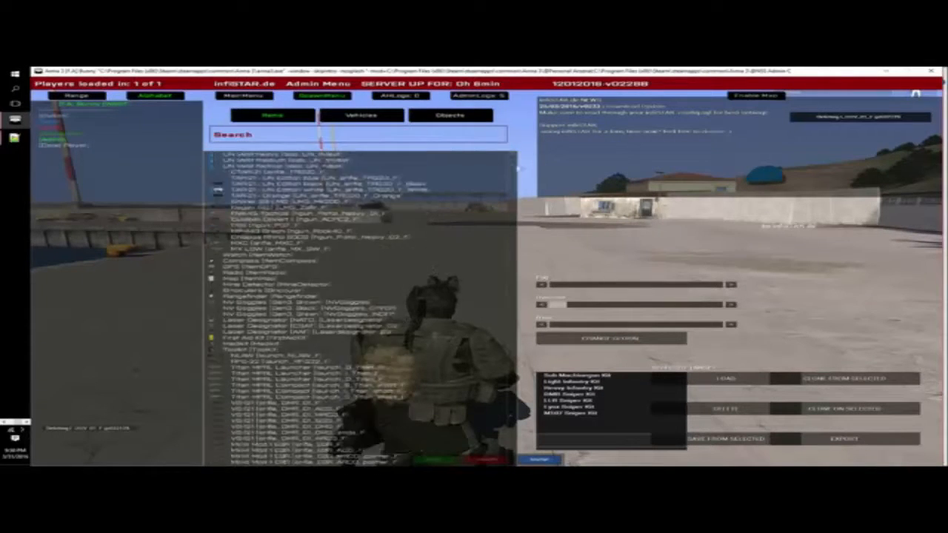